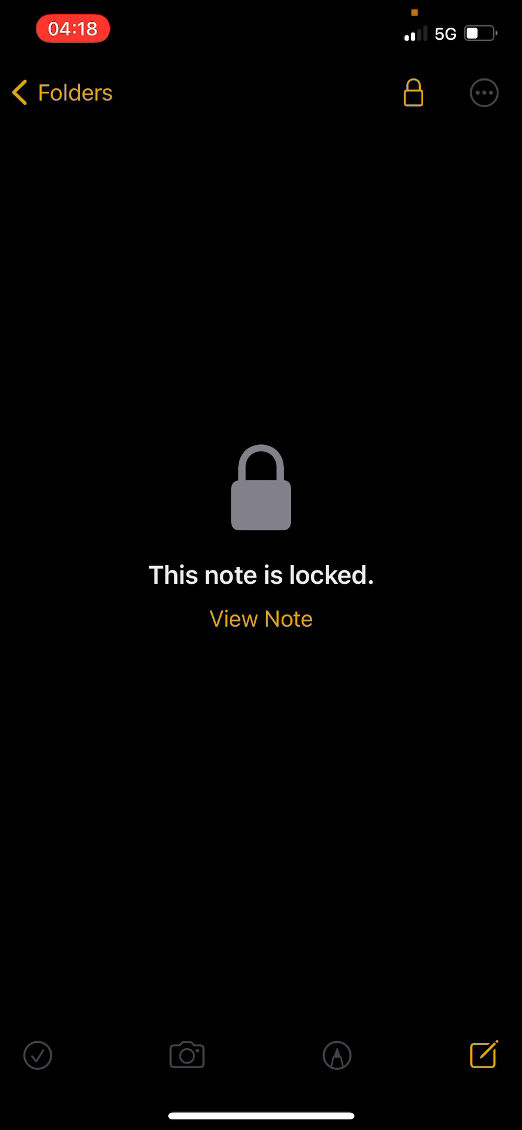
Step: Attempt to view the locked note, triggering the Face Not Recognized alert
{"action": "left_click", "coordinate": [261, 618]}
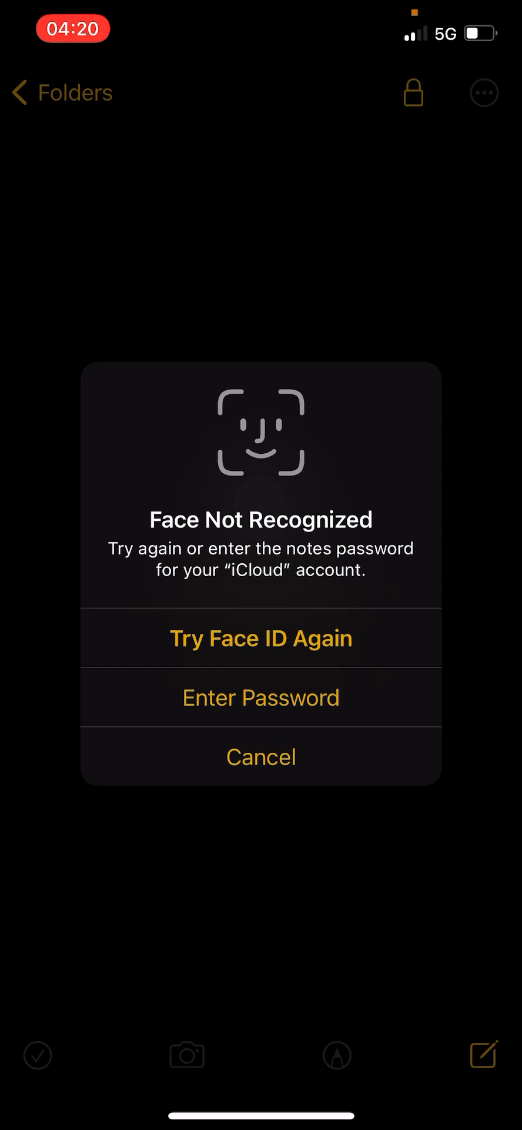
Step: Dismiss the Face Not Recognized alert and view Big Notes again, authenticating to unlock it
{"action": "left_click", "coordinate": [262, 756]}
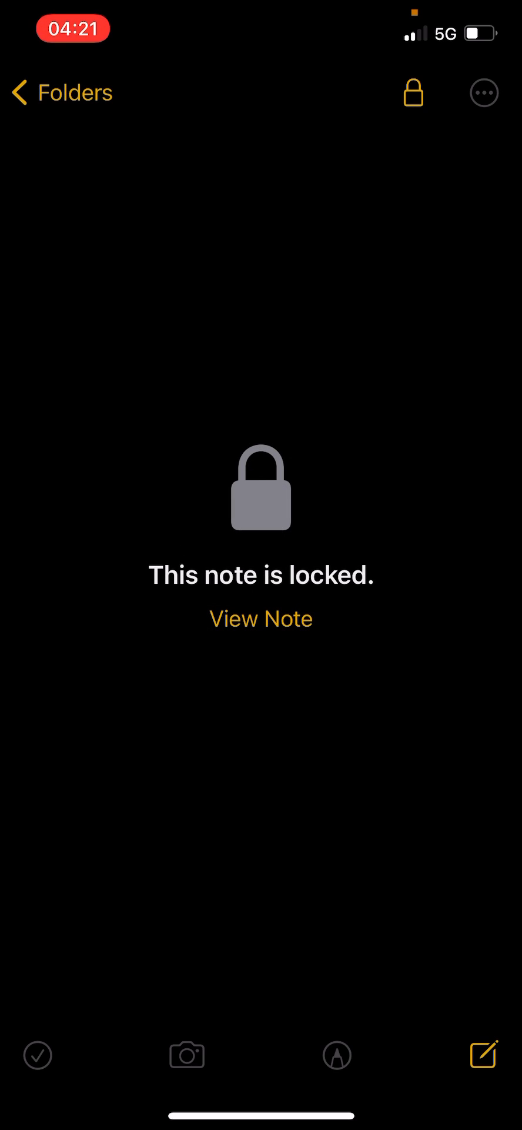
{"action": "left_click", "coordinate": [261, 618]}
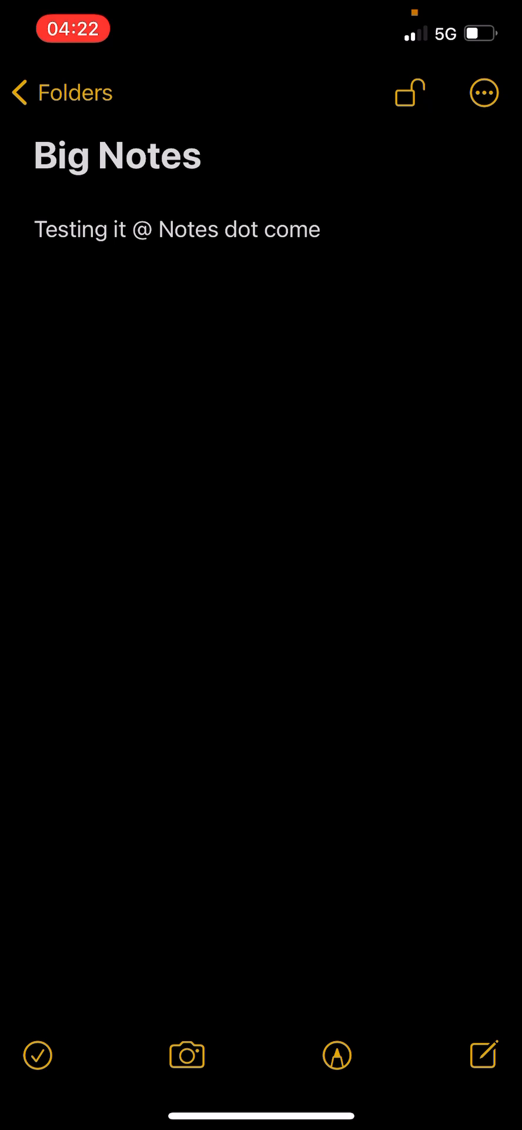
{"action": "left_click", "coordinate": [484, 92]}
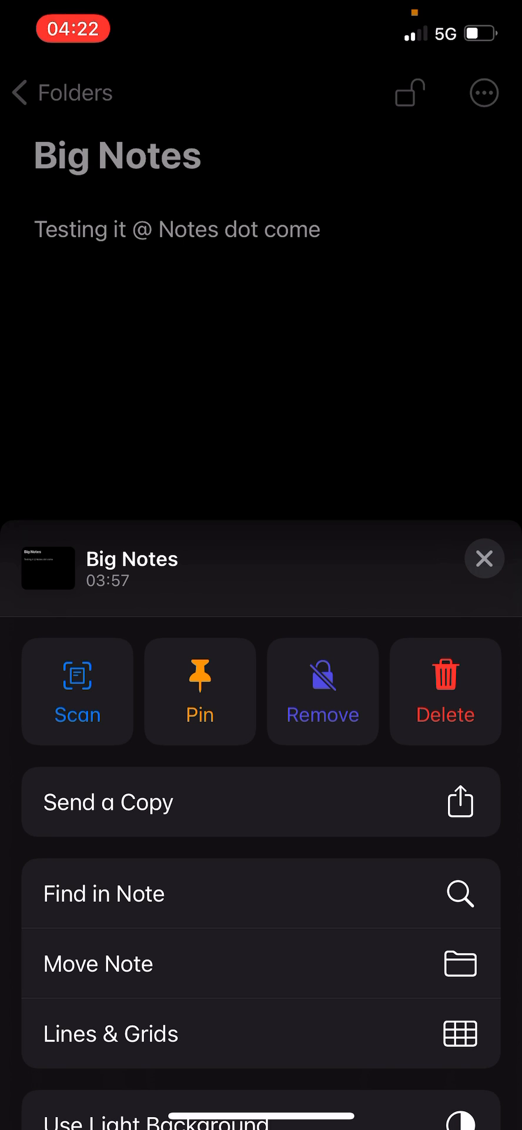
{"action": "left_click", "coordinate": [485, 558]}
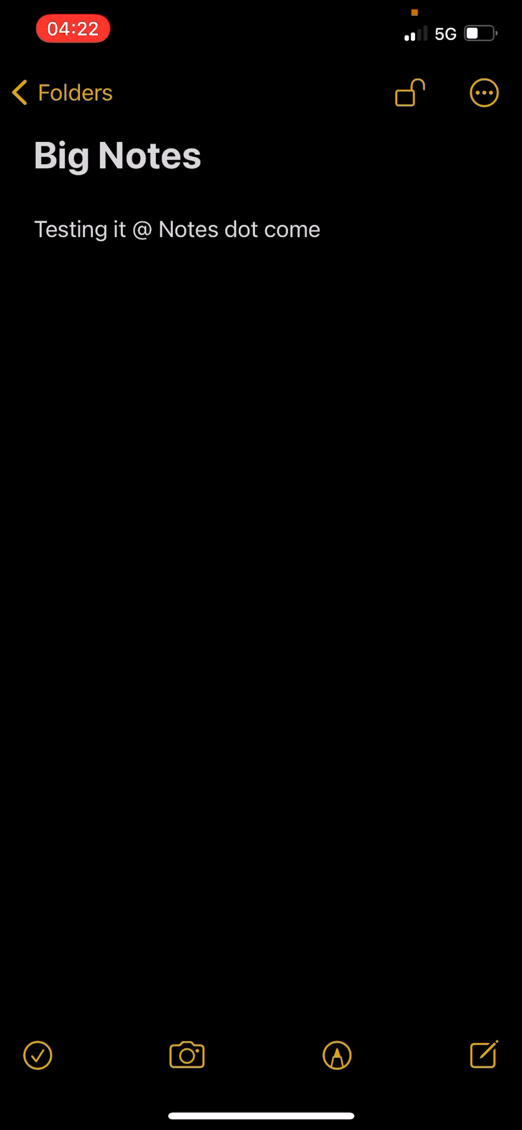
{"action": "left_click", "coordinate": [408, 91]}
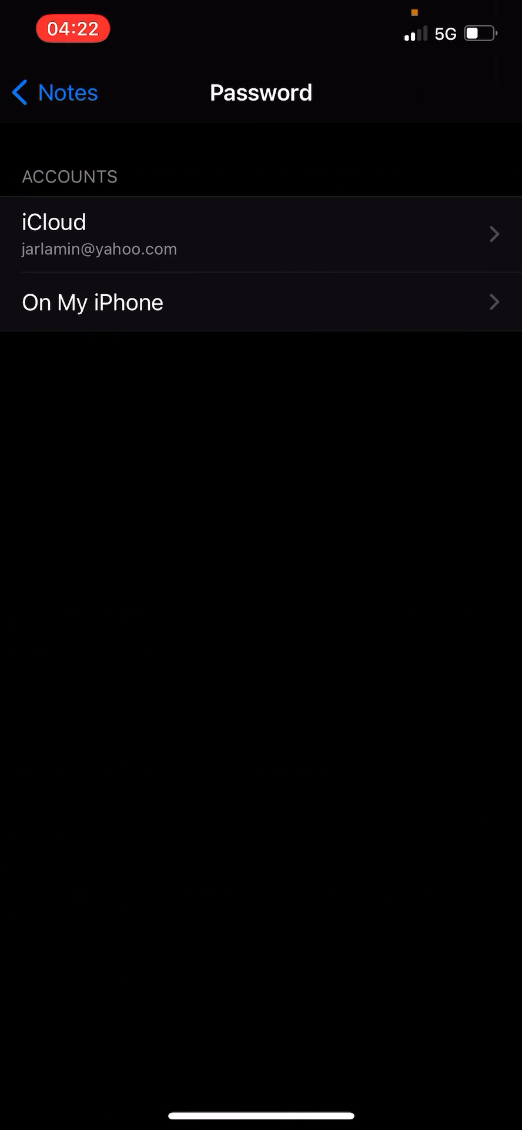
Step: Choose the iCloud account under Settings > Notes > Password to reset its Notes password
{"action": "left_click", "coordinate": [259, 234]}
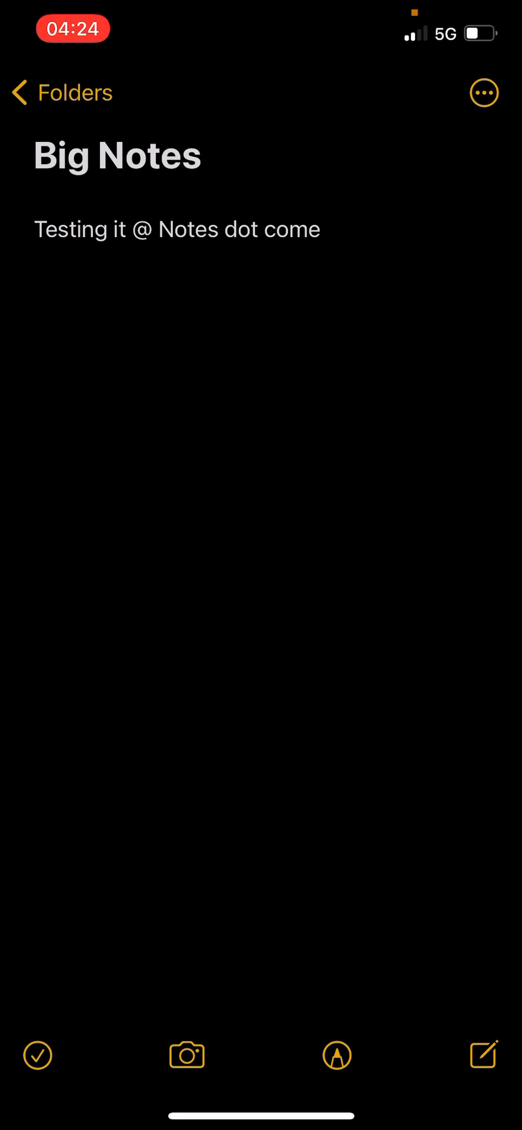
Step: Add a lock to Big Notes from its actions menu, authenticate, and lock it so its contents are hidden
{"action": "left_click", "coordinate": [483, 93]}
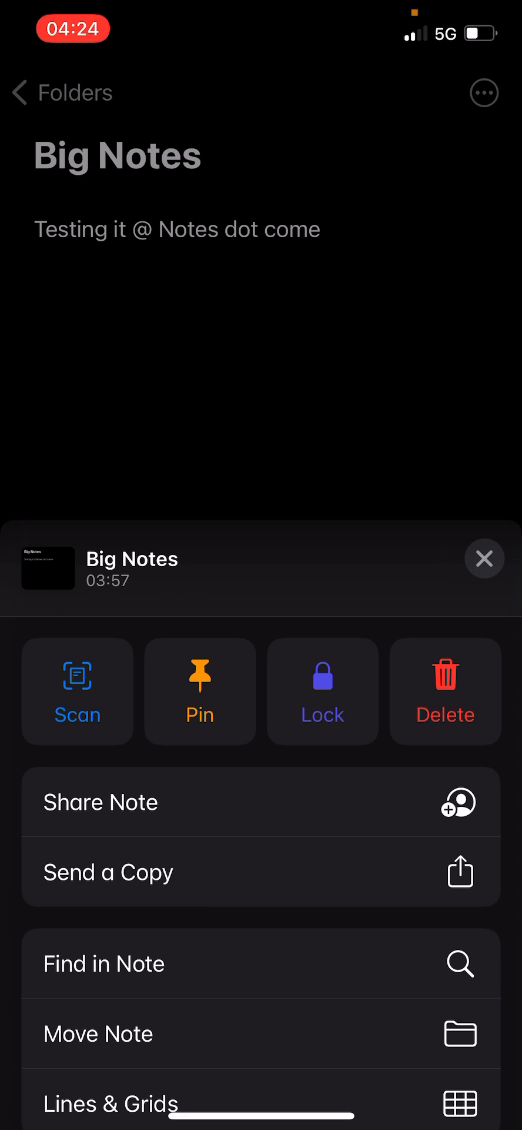
{"action": "left_click", "coordinate": [322, 691]}
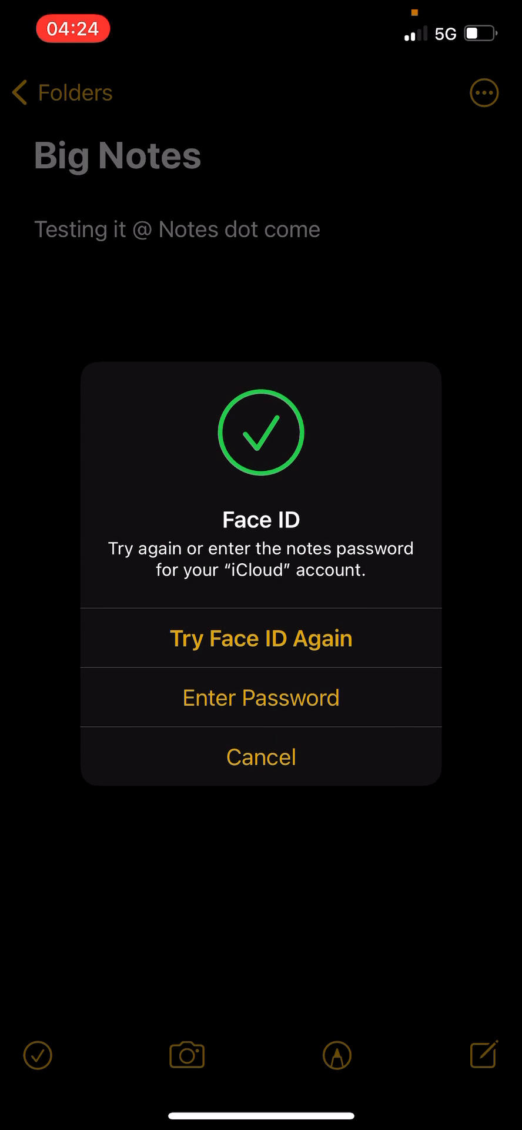
{"action": "left_click", "coordinate": [261, 636]}
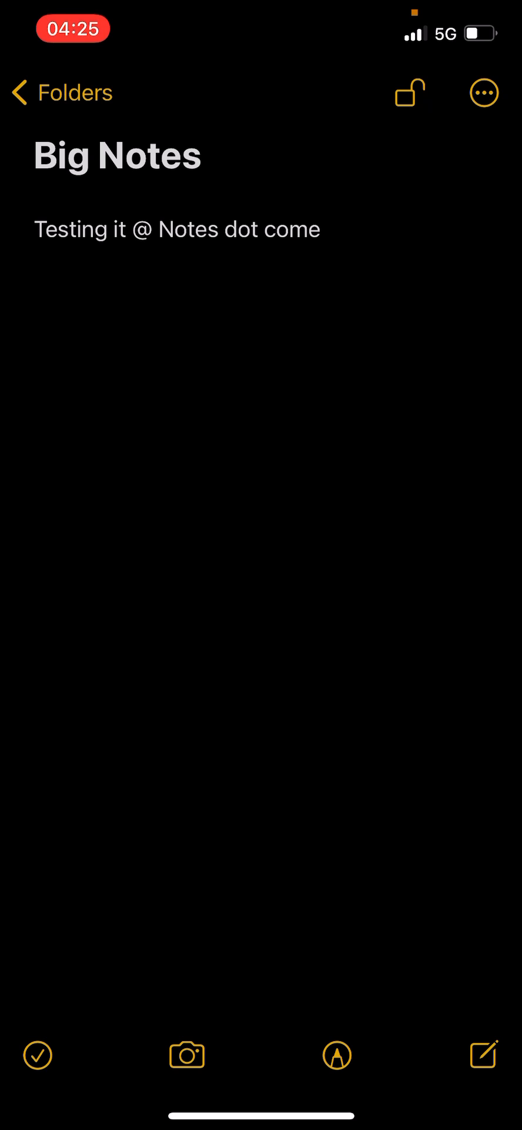
{"action": "left_click", "coordinate": [411, 92]}
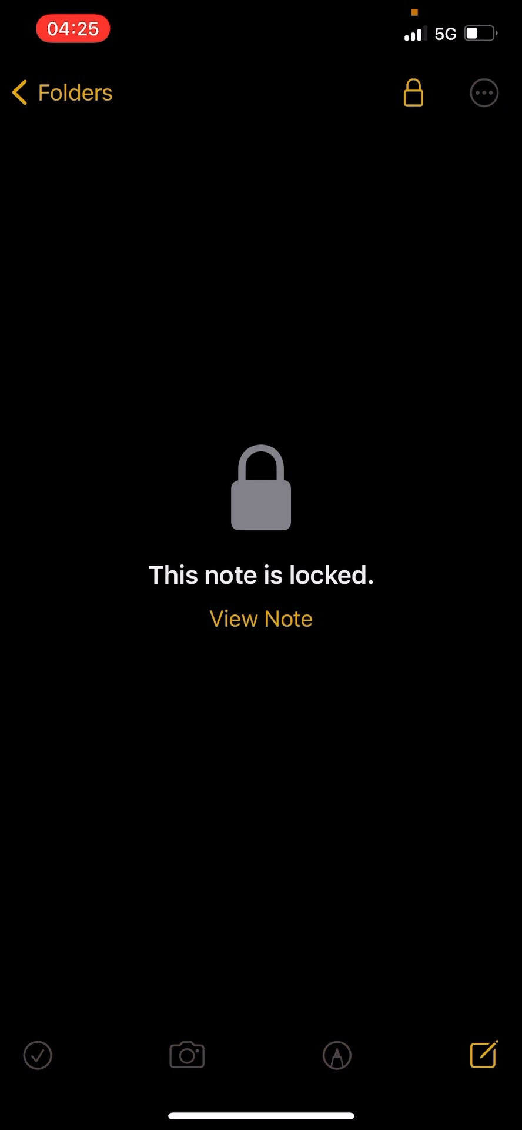